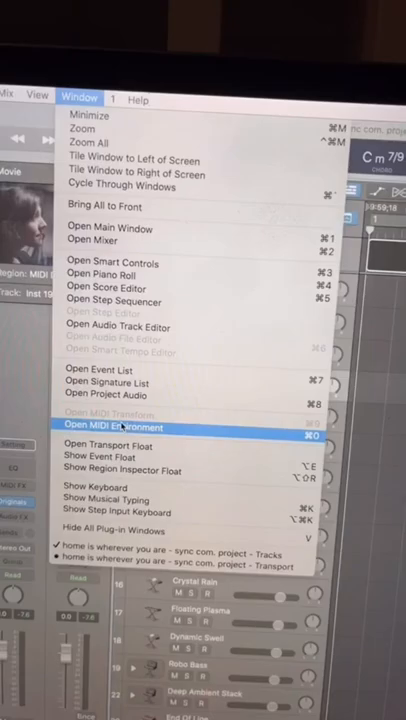
- Open the project's MIDI Environment window from the Window menu
{"action": "left_click", "coordinate": [128, 428]}
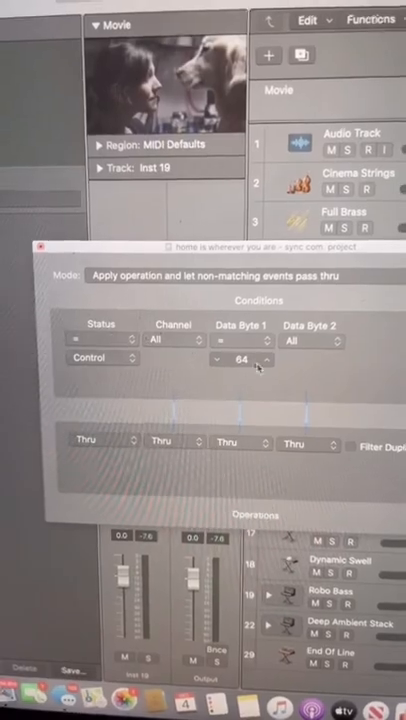
- Set the Transformer's Data Byte 2 operation to Reverse for controller 64 events
{"action": "left_click", "coordinate": [268, 432]}
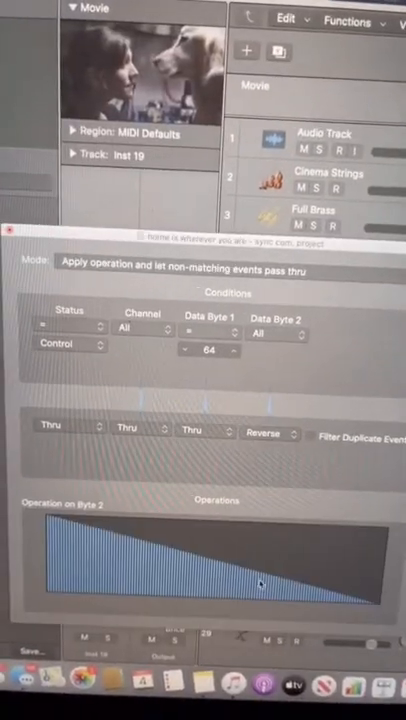